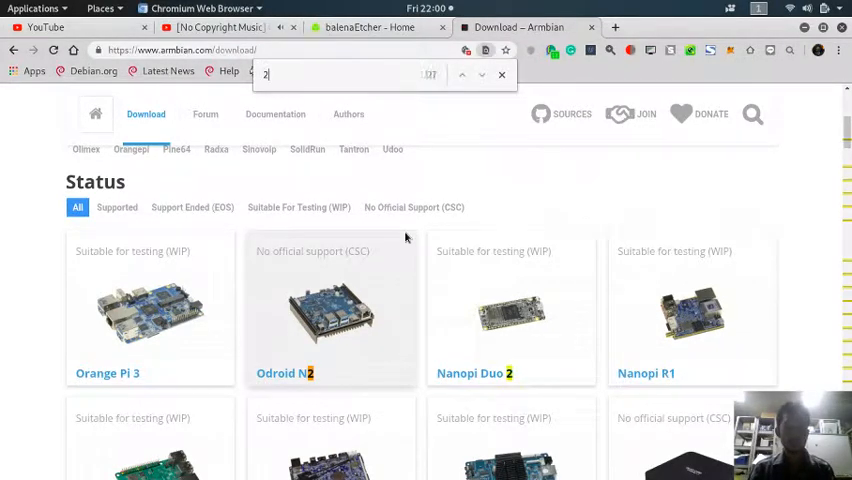
- Find the Orange Pi +2E board on the Armbian page and reveal its Bionic and Stretch downloads
type("e")
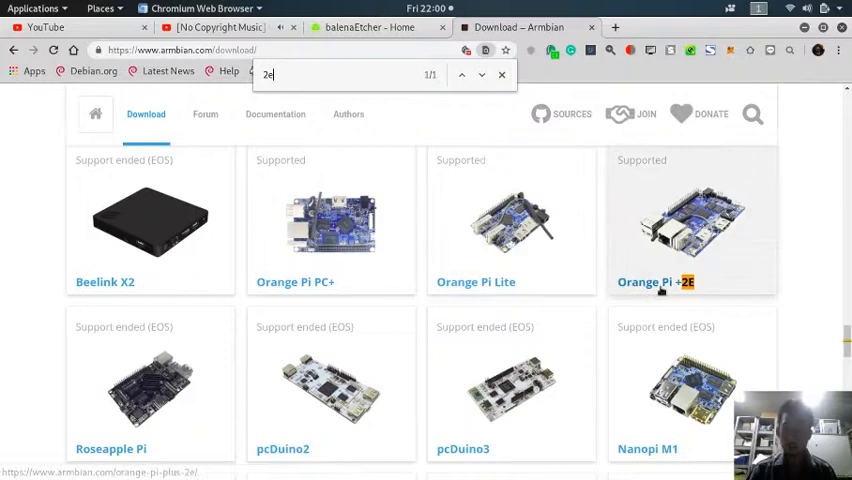
left_click(654, 280)
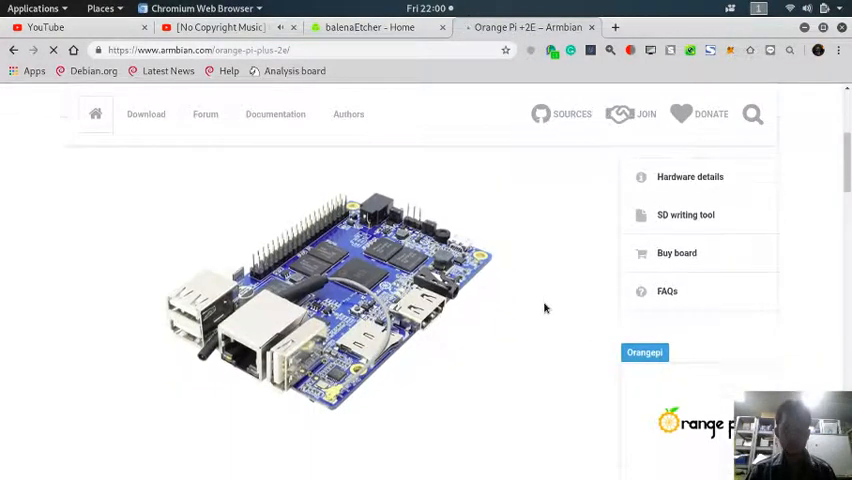
scroll("down", 3)
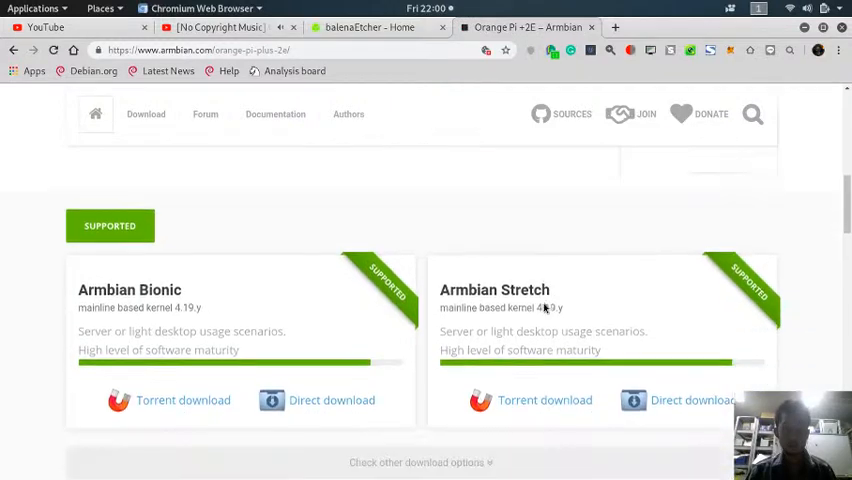
scroll("down", 3)
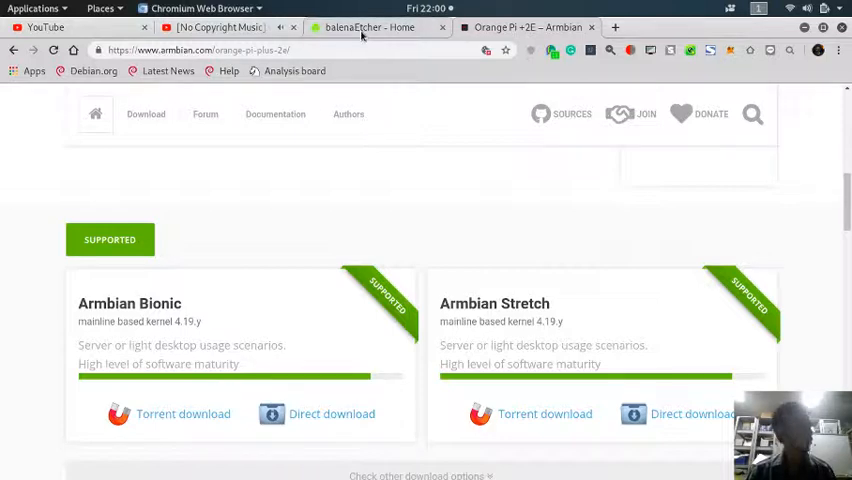
- Browse Downloads/tmp to the extracted Armbian_5.83_Orangepiplus2e_Debian_stretch_next_4.19.38 folder
left_click(368, 28)
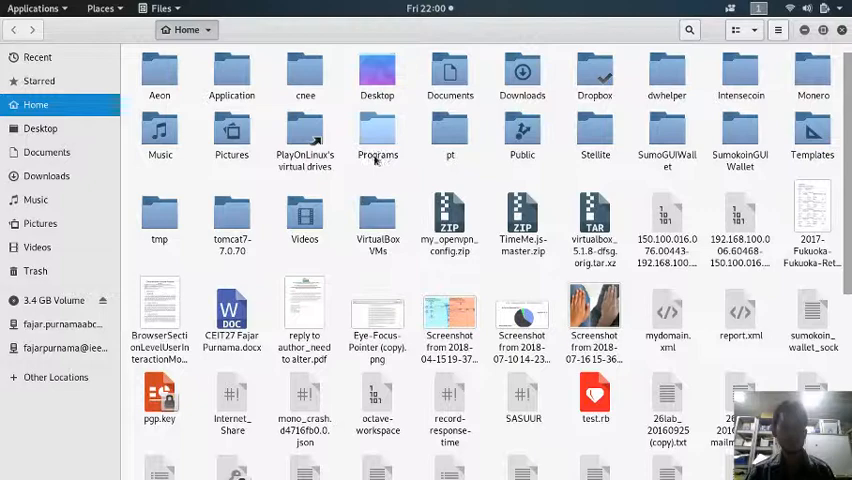
left_click(46, 176)
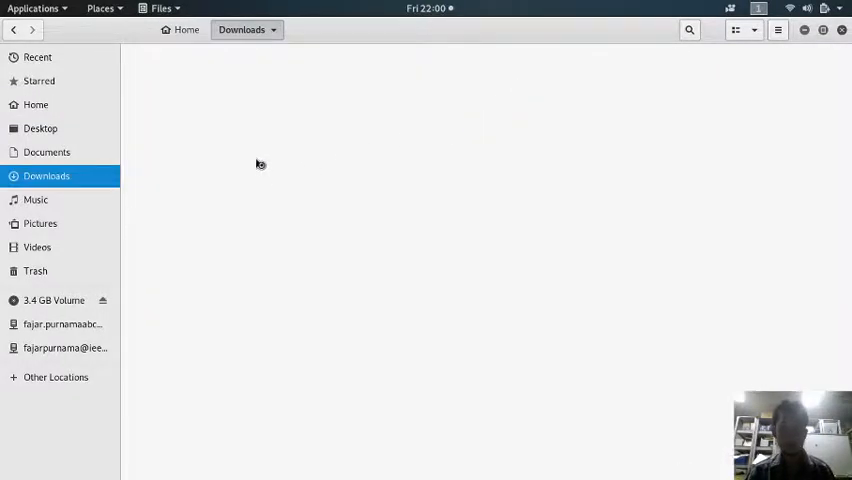
key("Super")
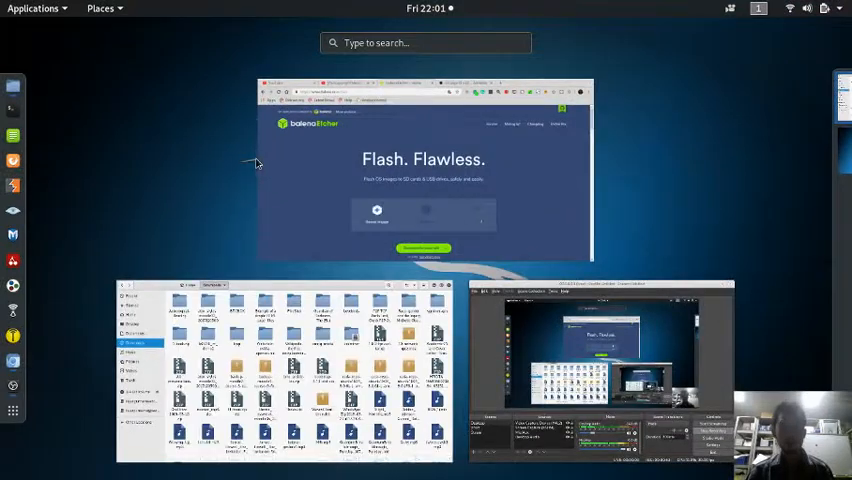
type("bali")
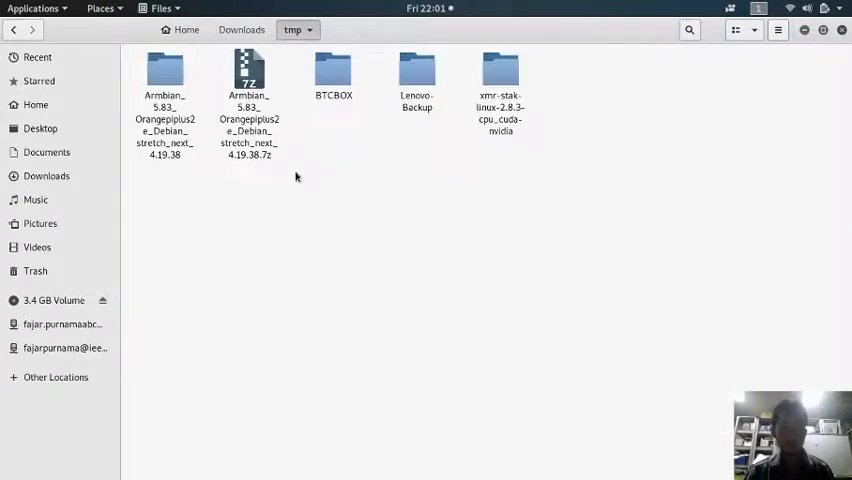
left_click(248, 76)
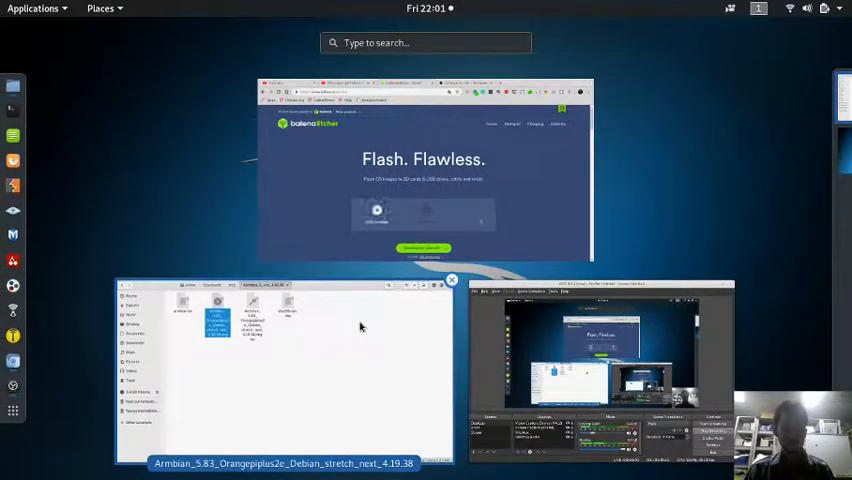
- Choose the Armbian 5.83 stretch 4.19.38 .img from Downloads as the balenaEtcher source image
type("ba")
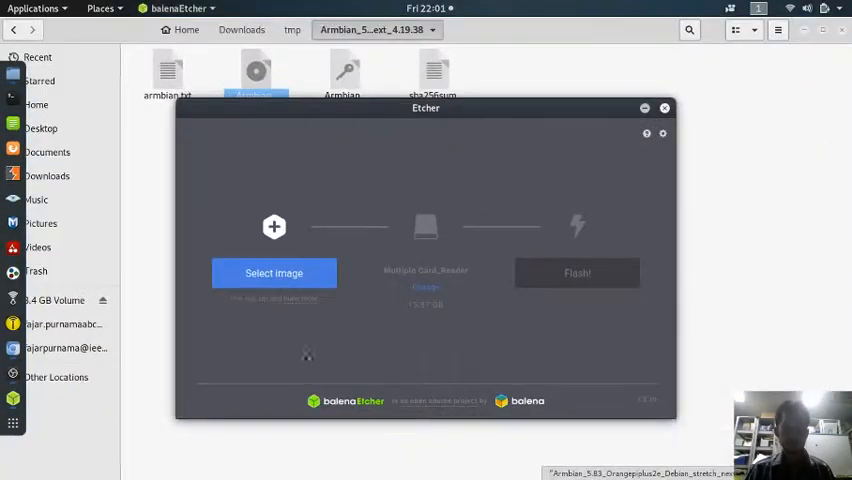
left_click(274, 272)
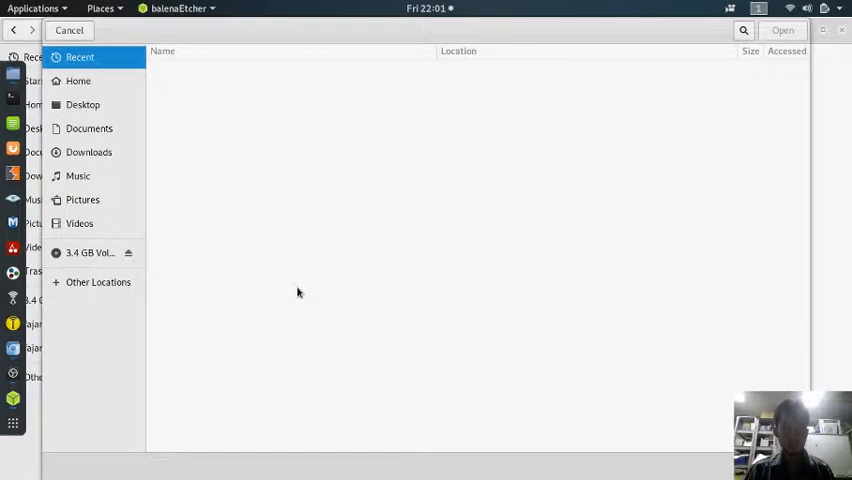
left_click(88, 152)
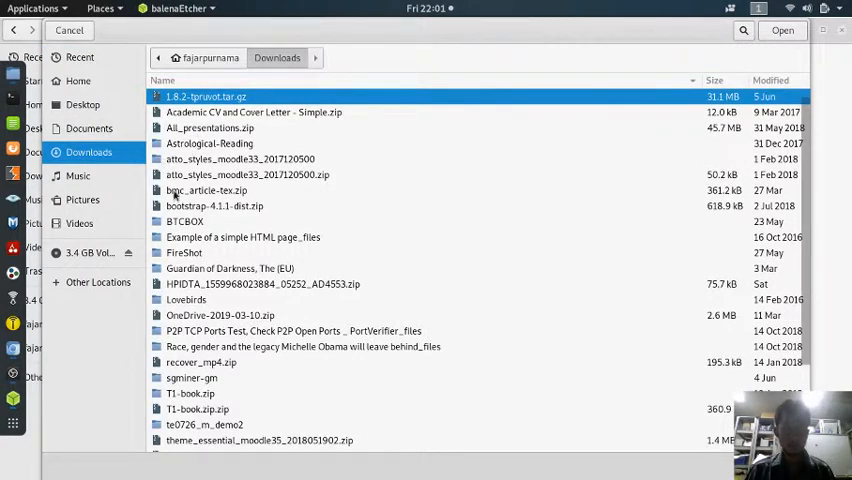
scroll("down", 3)
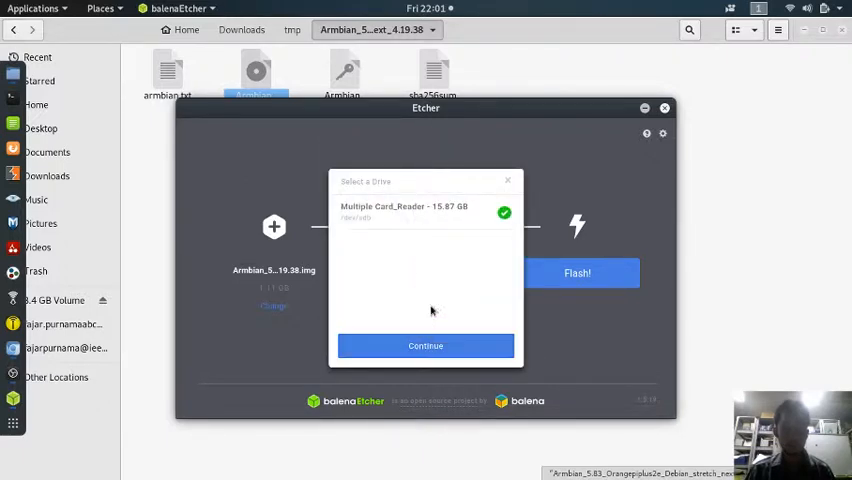
- Select the 15.87 GB Multiple Card Reader as the target drive
left_click(424, 344)
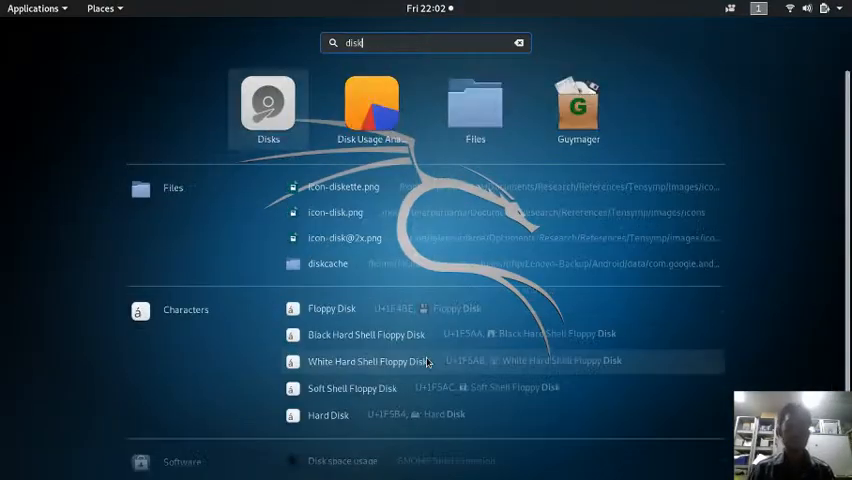
left_click(268, 104)
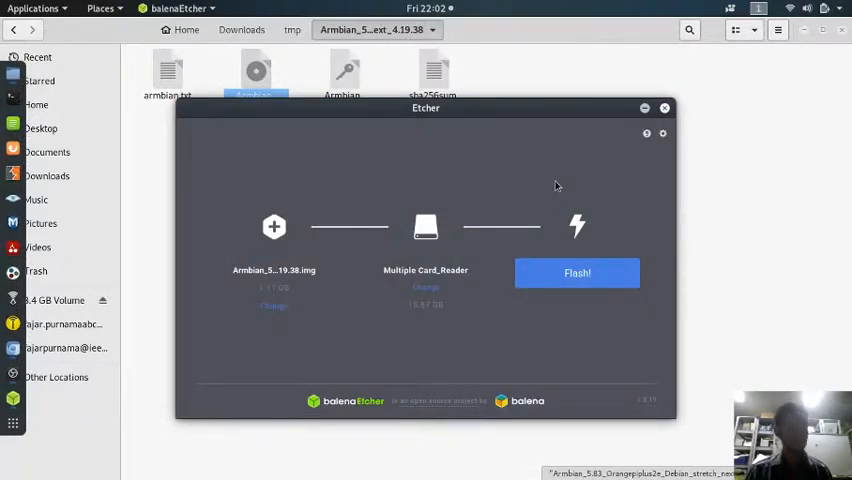
- Start the flash and authenticate with the administrator password so writing begins
left_click(576, 272)
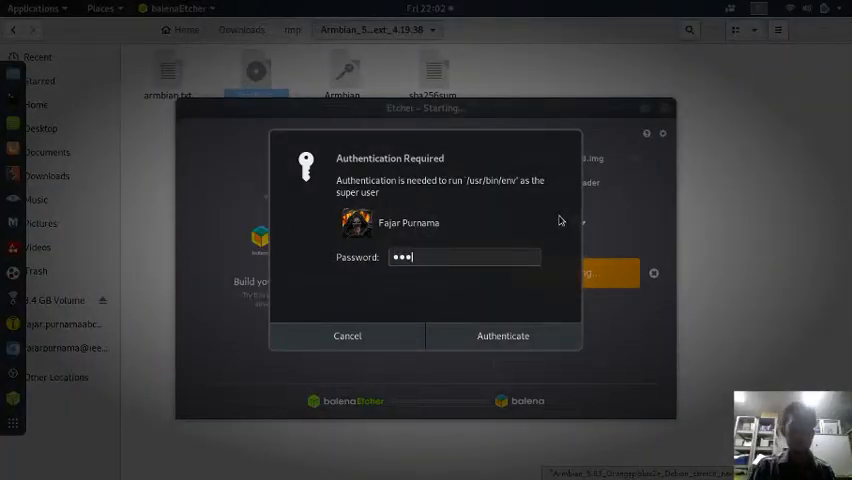
type("password")
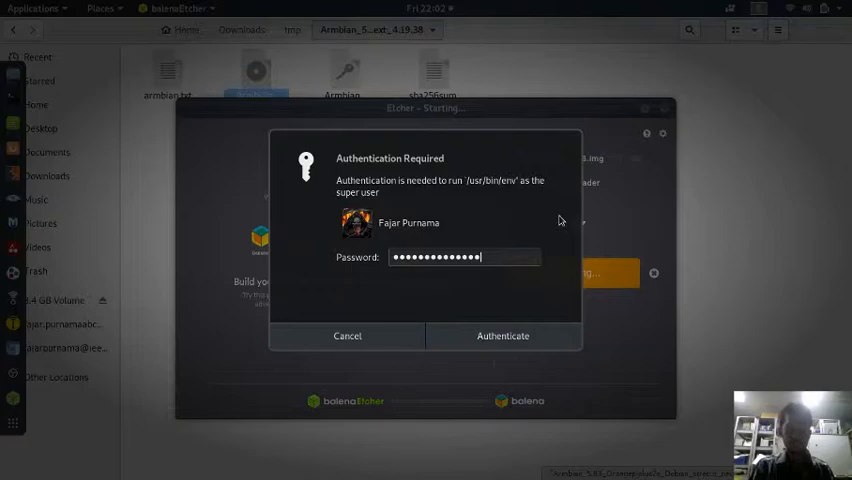
left_click(502, 336)
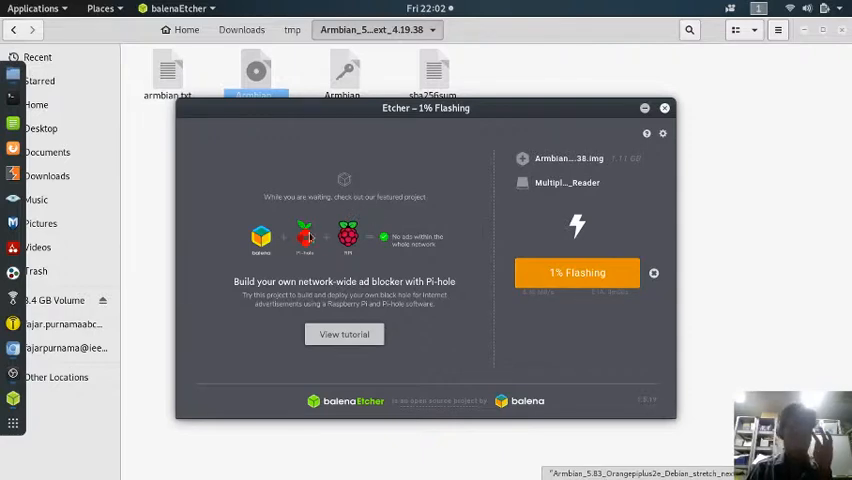
mouse_move(316, 262)
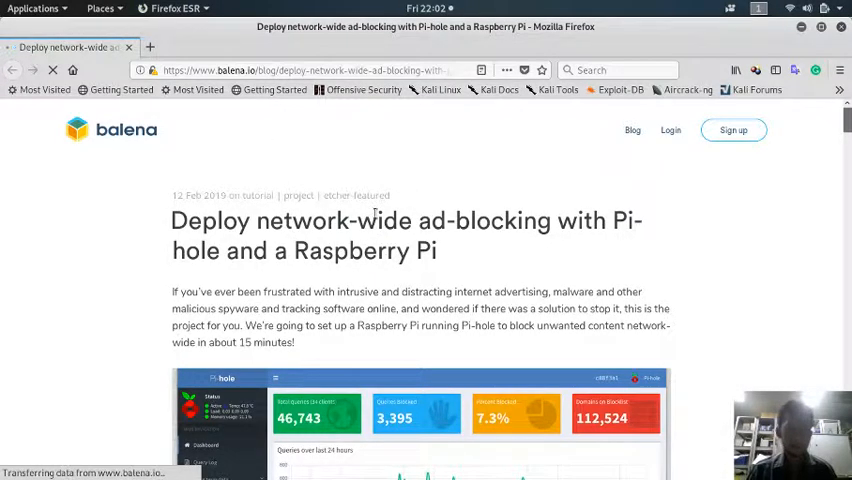
scroll("down", 3)
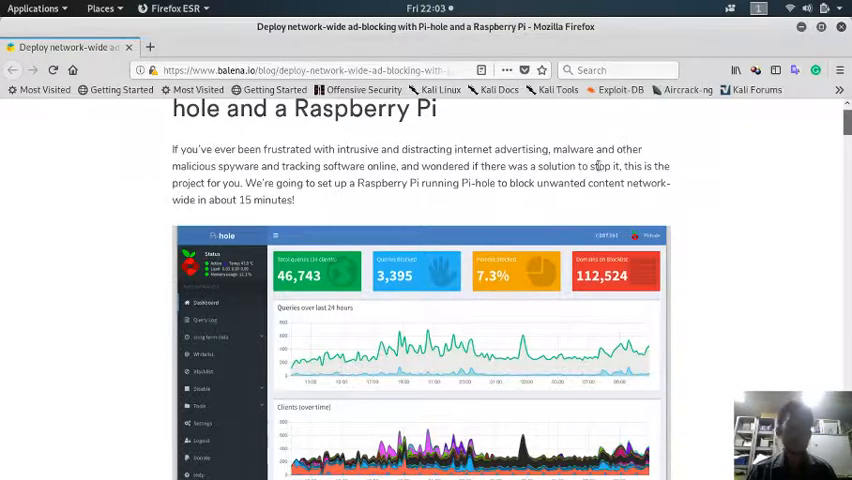
mouse_move(344, 206)
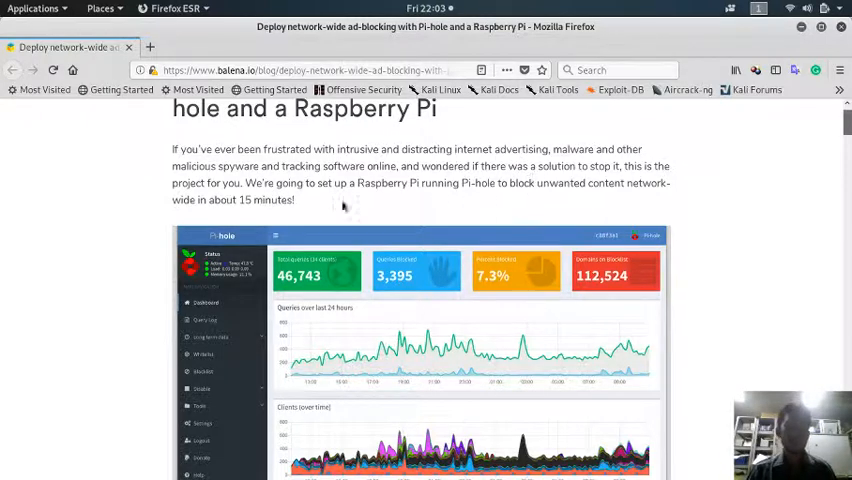
scroll("down", 3)
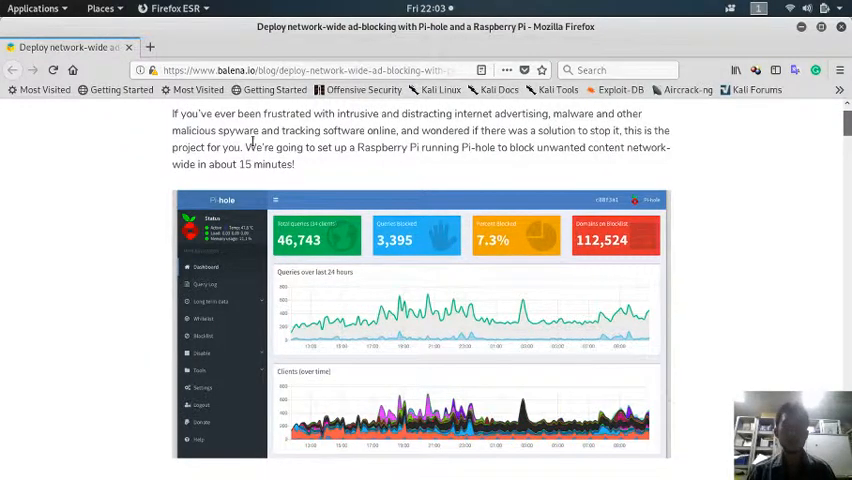
mouse_move(308, 152)
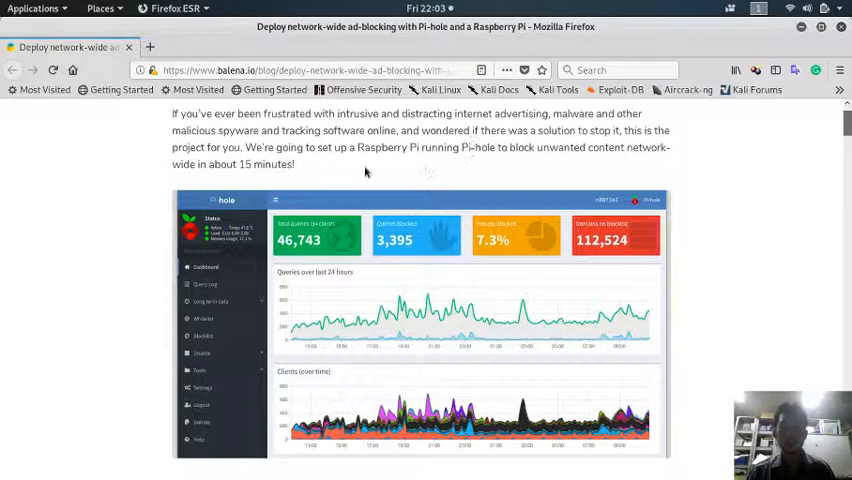
scroll("down", 3)
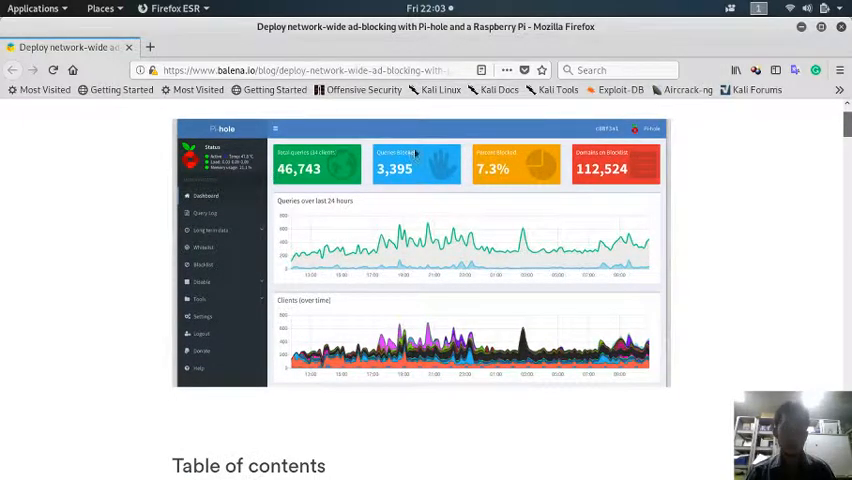
scroll("down", 3)
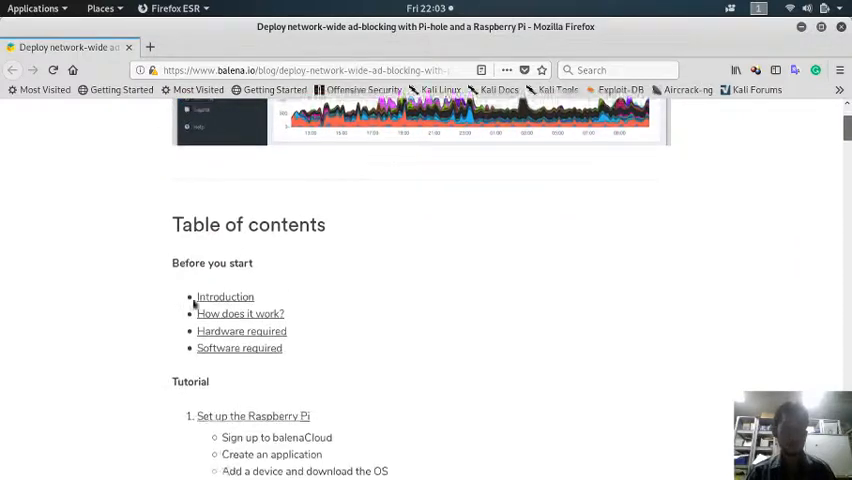
scroll("down", 3)
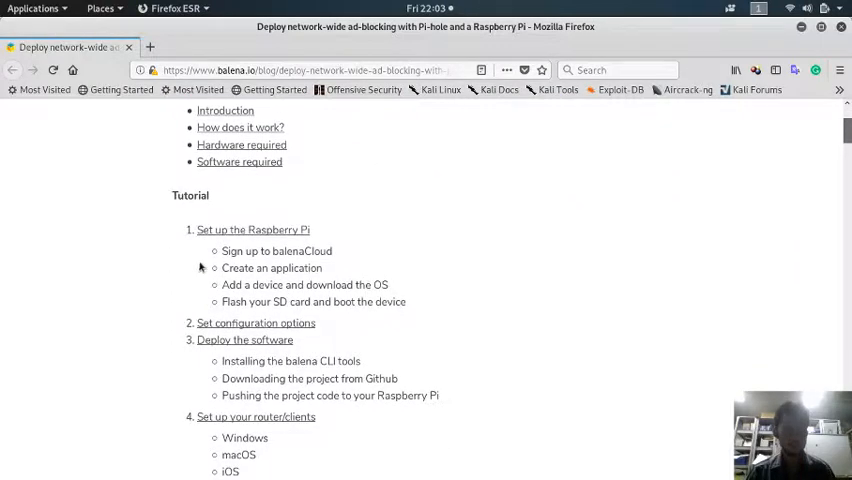
scroll("down", 3)
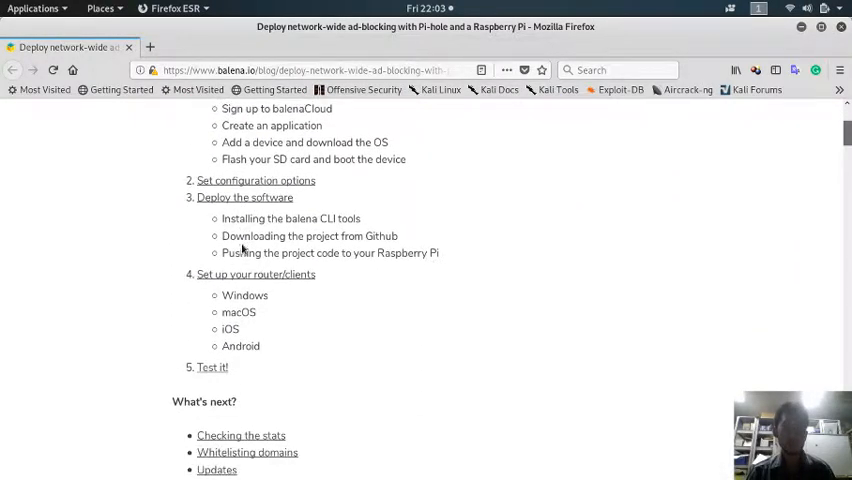
mouse_move(244, 196)
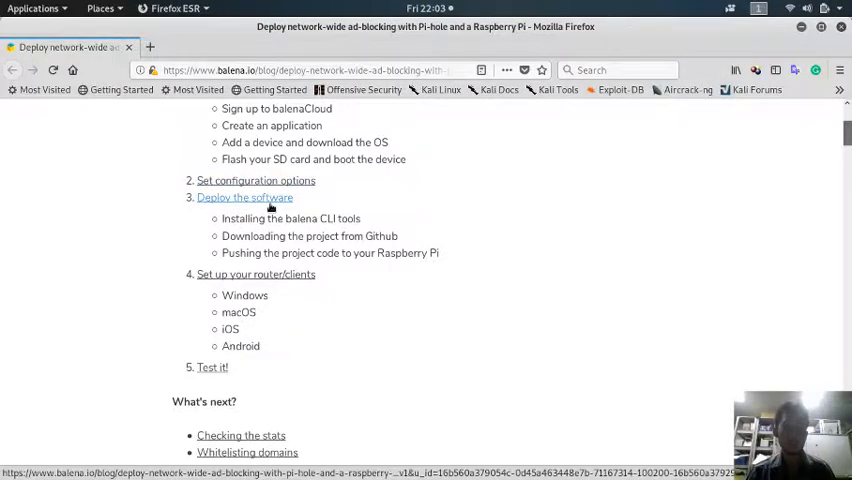
scroll("down", 3)
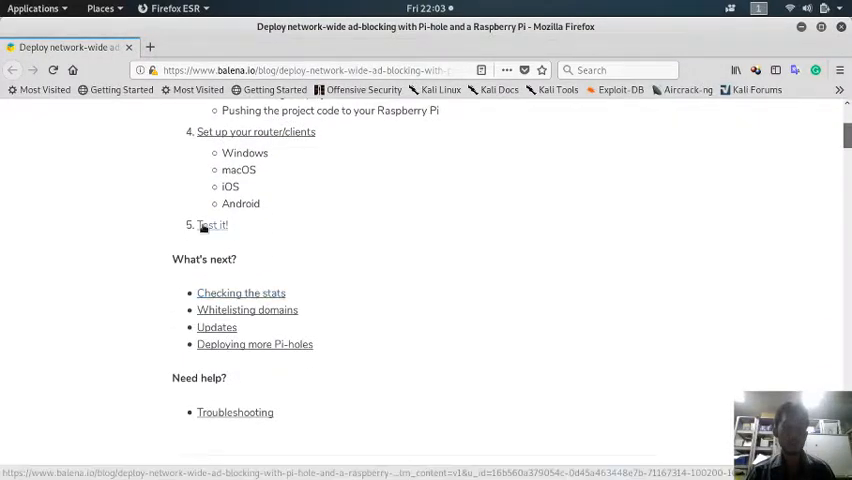
scroll("down", 3)
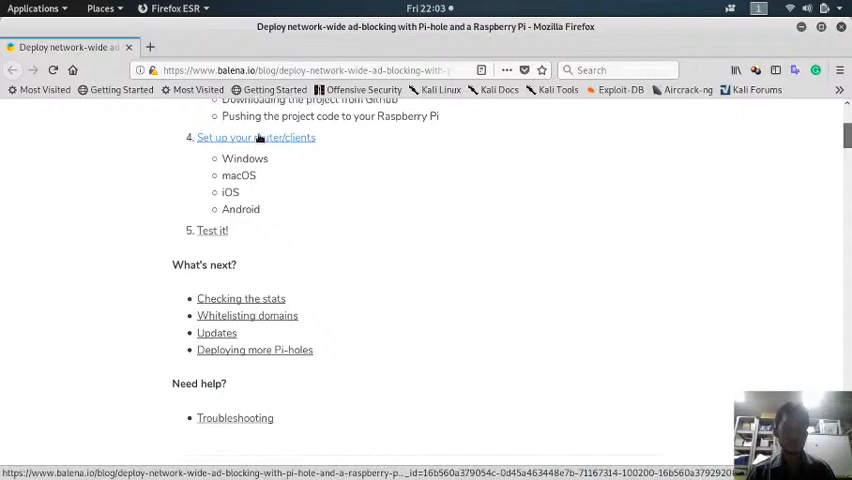
scroll("up", 3)
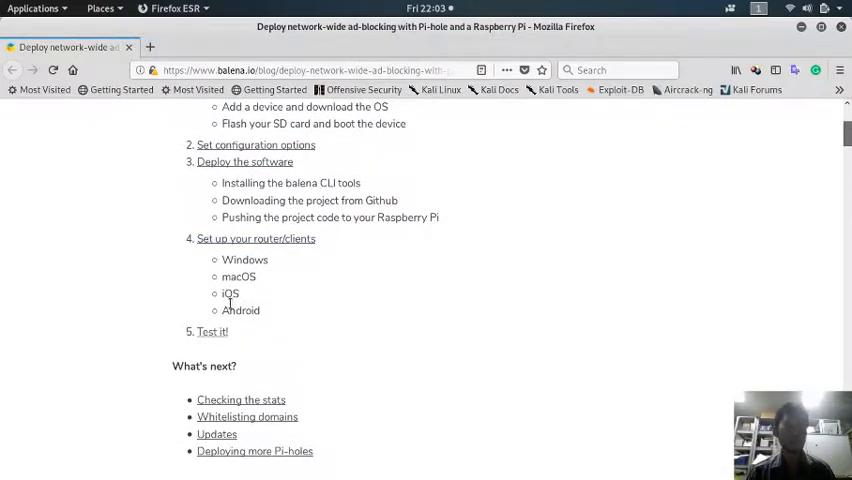
scroll("down", 3)
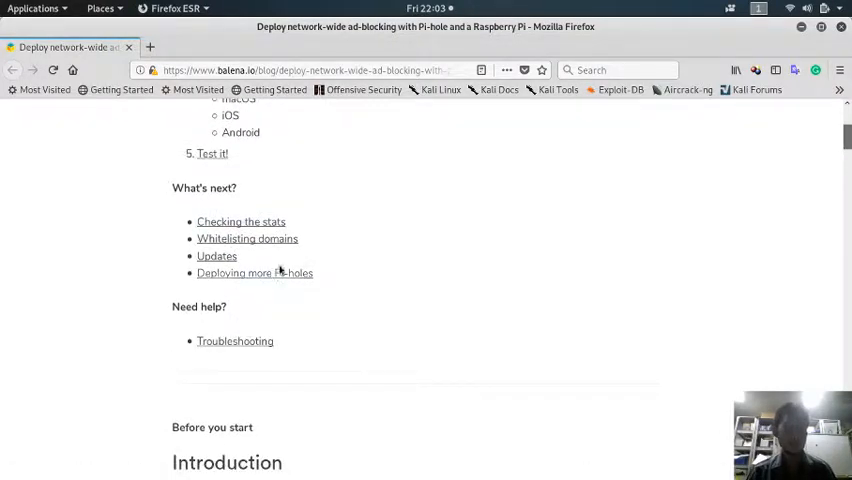
scroll("down", 3)
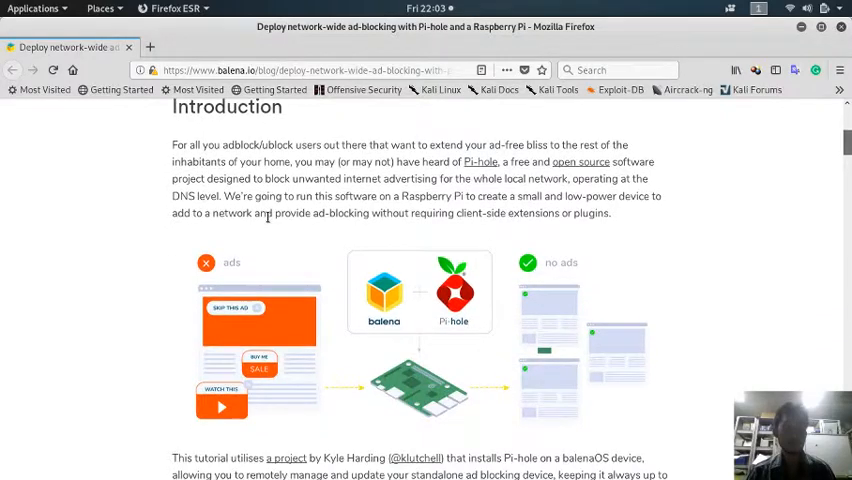
scroll("down", 3)
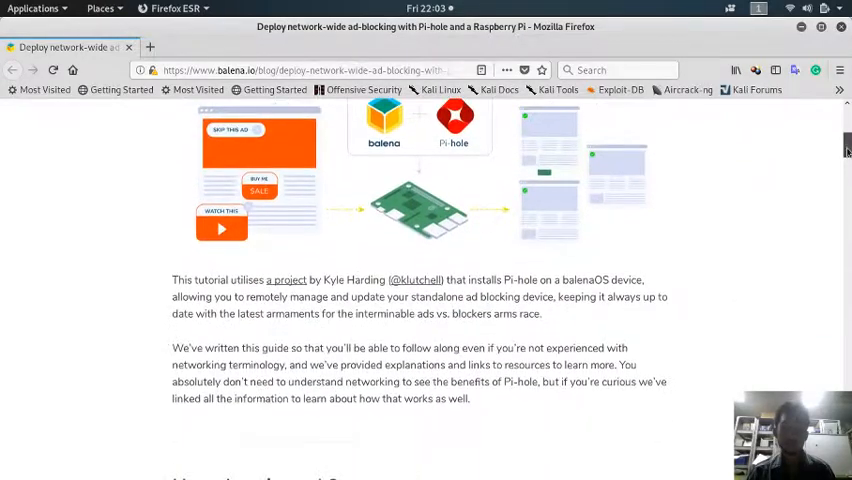
scroll("down", 3)
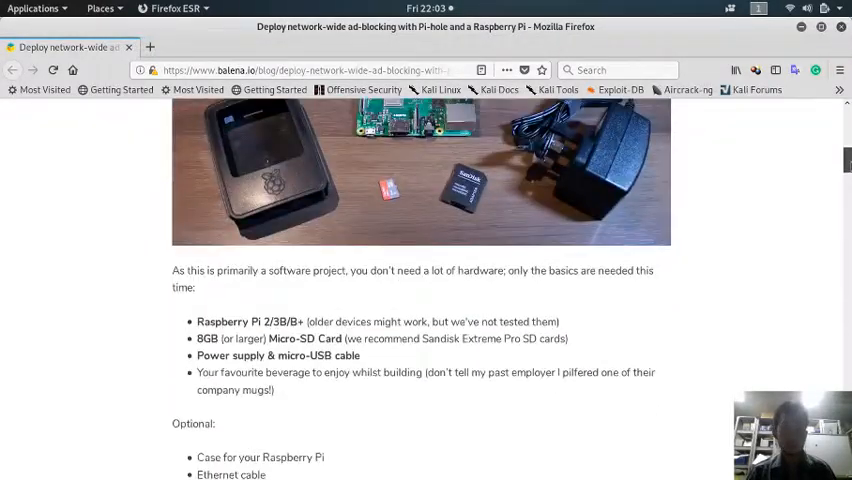
scroll("down", 3)
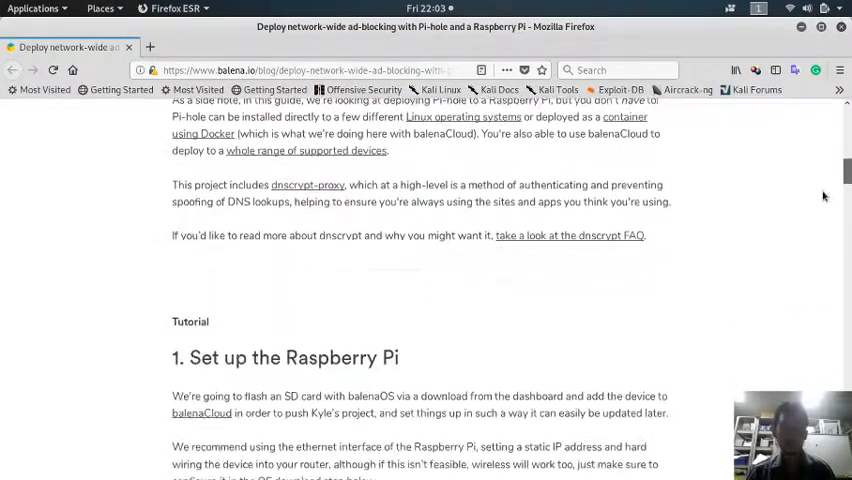
scroll("down", 3)
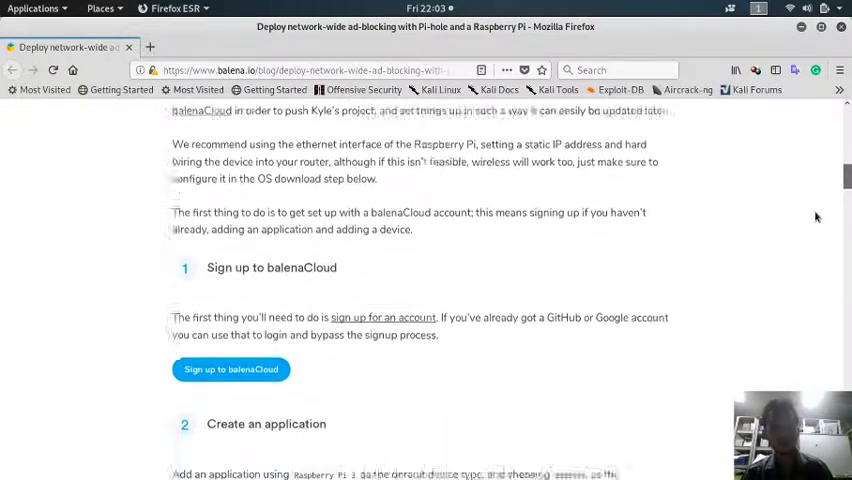
scroll("down", 3)
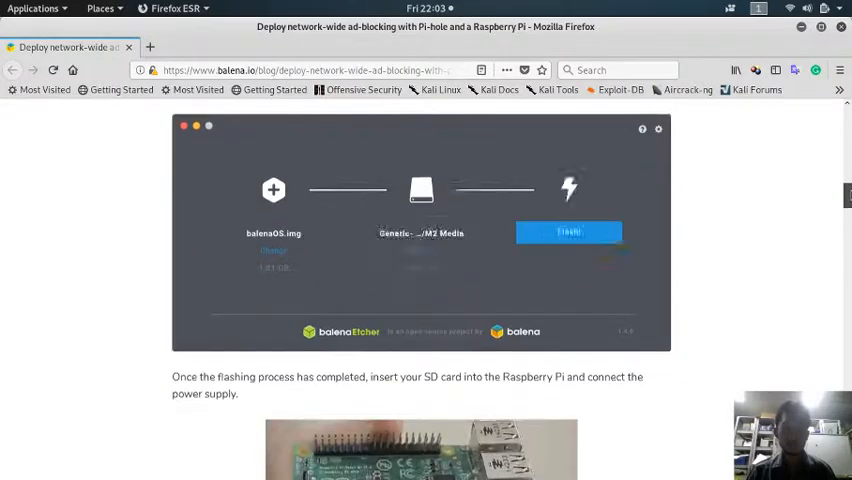
scroll("down", 3)
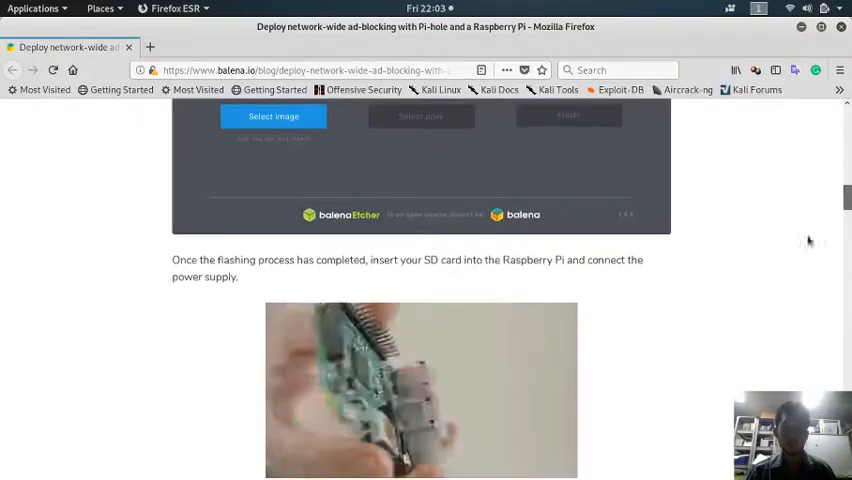
scroll("down", 3)
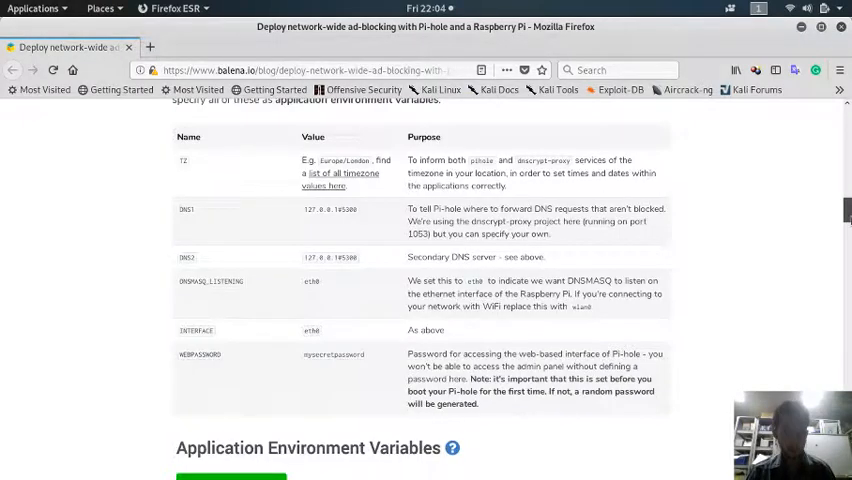
scroll("down", 3)
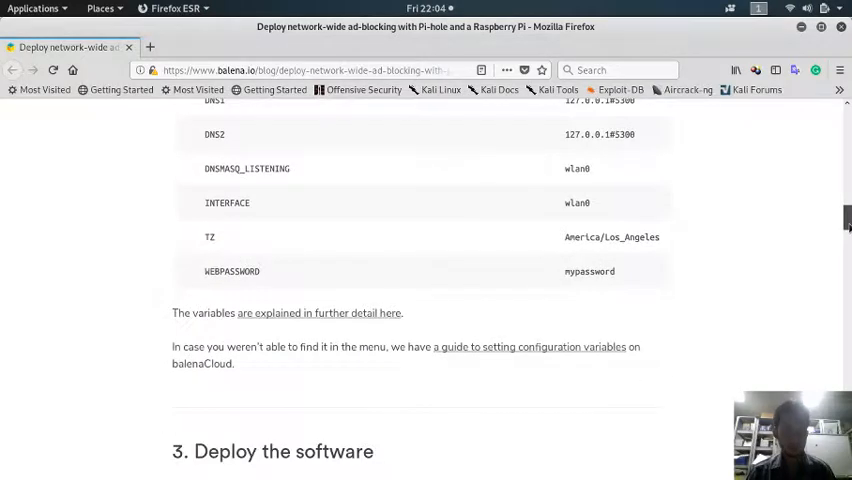
scroll("down", 3)
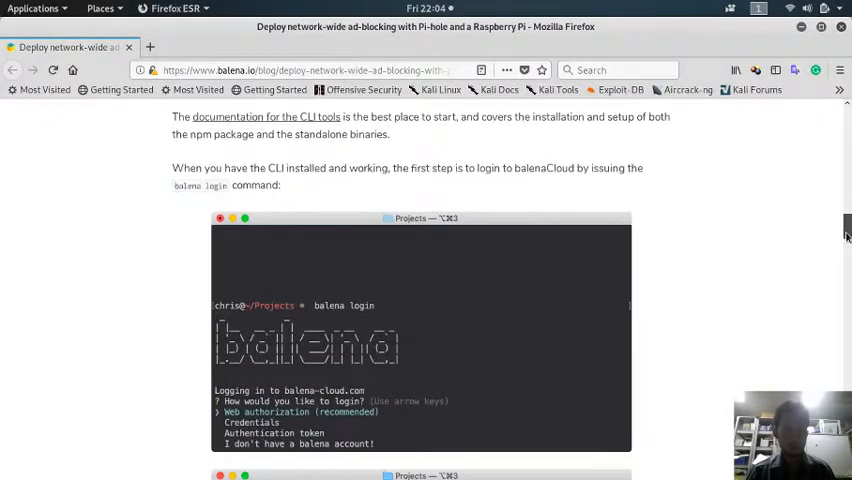
scroll("down", 3)
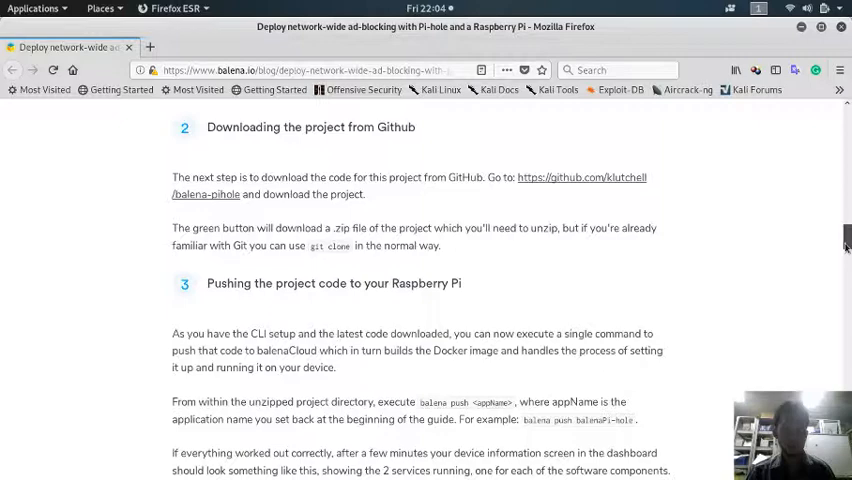
scroll("down", 3)
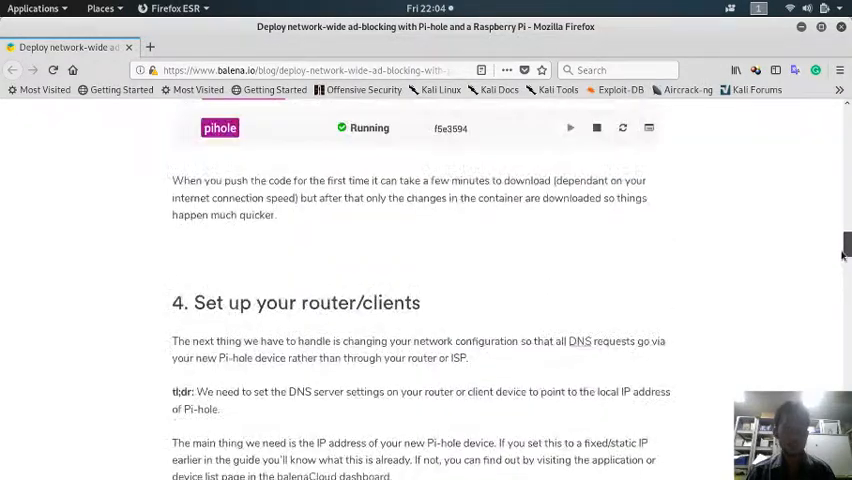
scroll("down", 3)
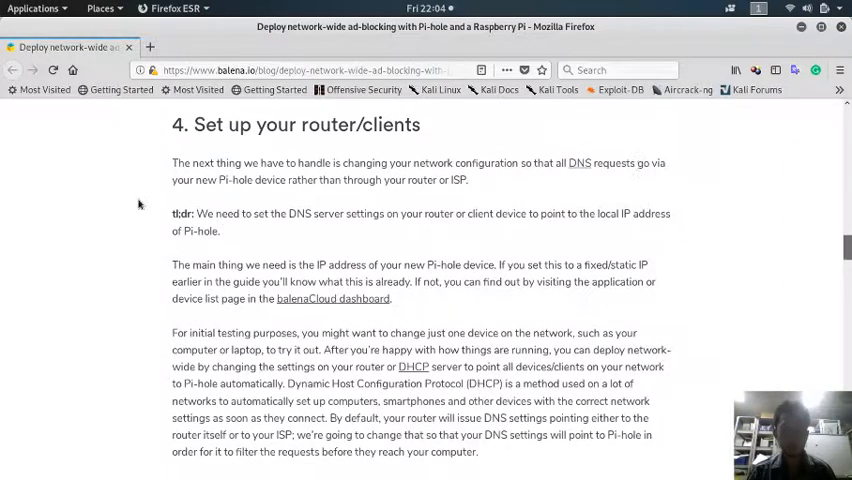
mouse_move(404, 222)
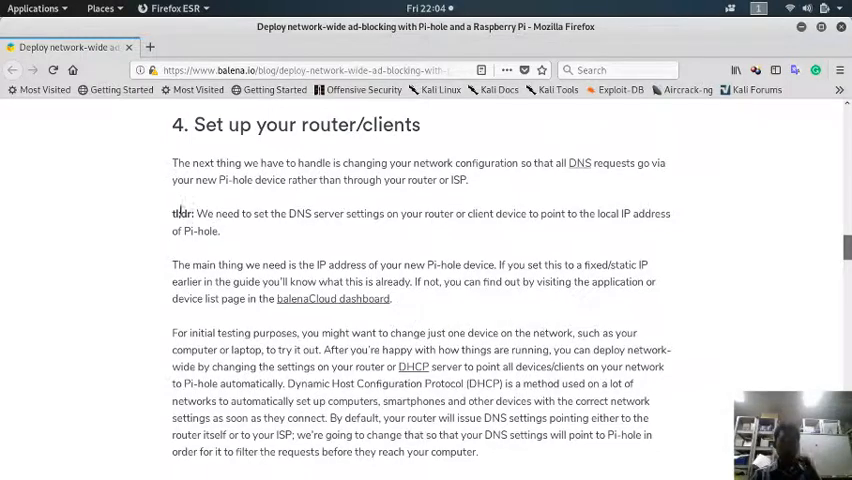
scroll("down", 3)
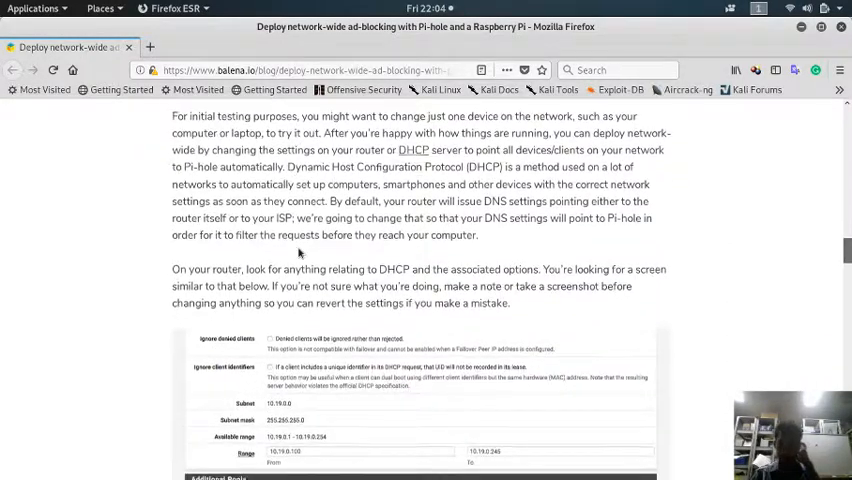
scroll("down", 3)
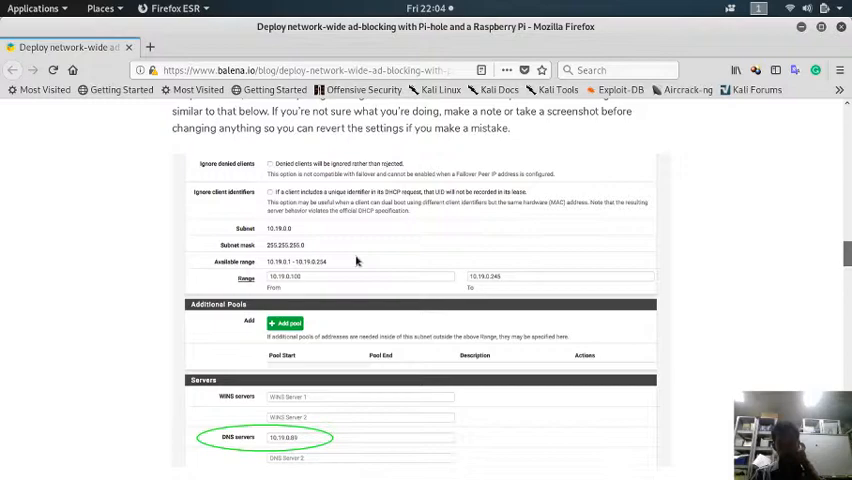
scroll("down", 3)
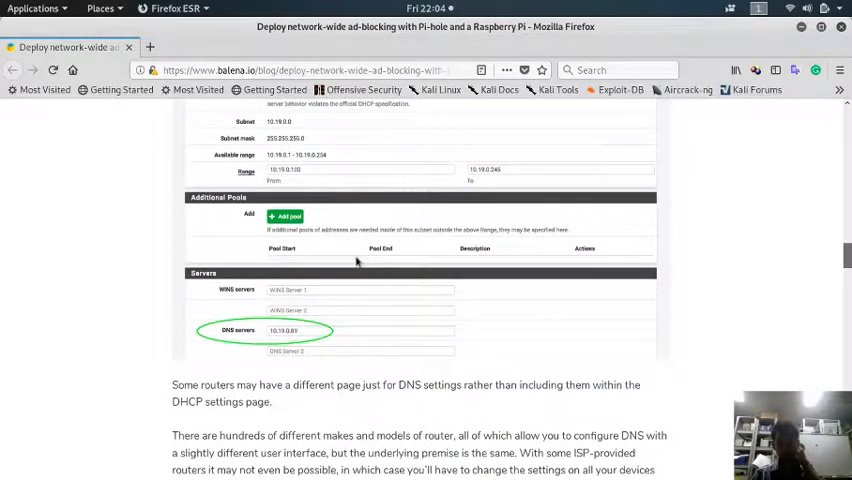
scroll("down", 3)
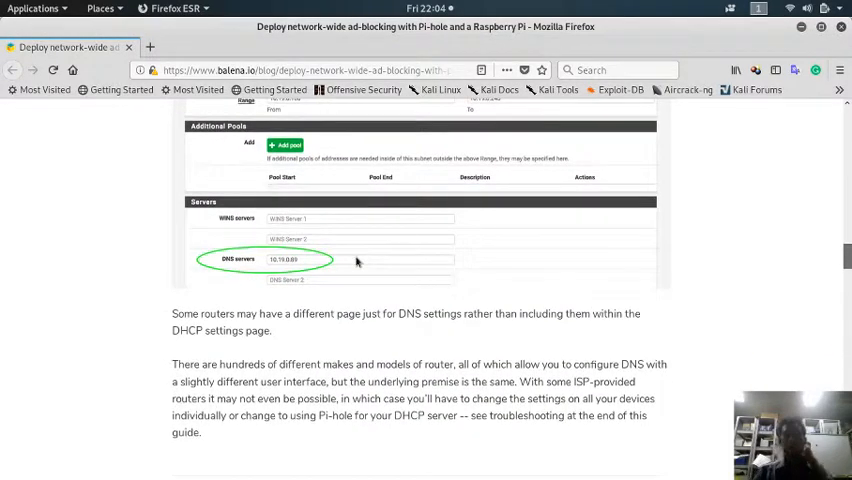
scroll("down", 3)
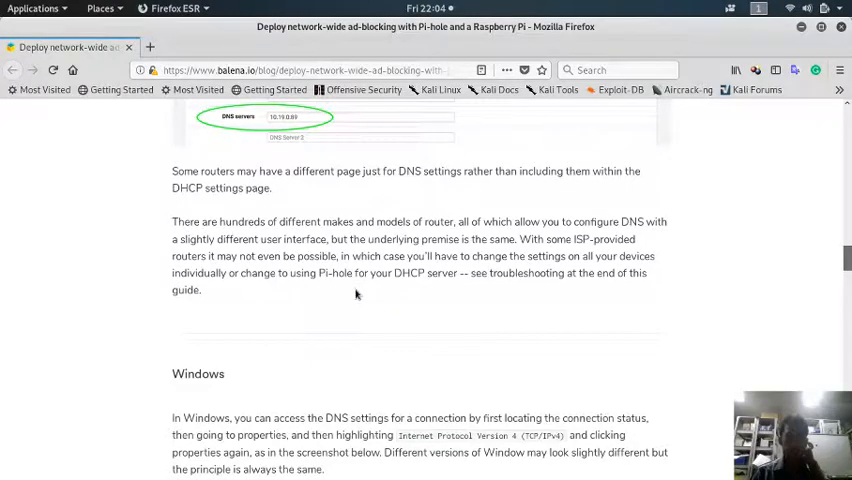
scroll("down", 3)
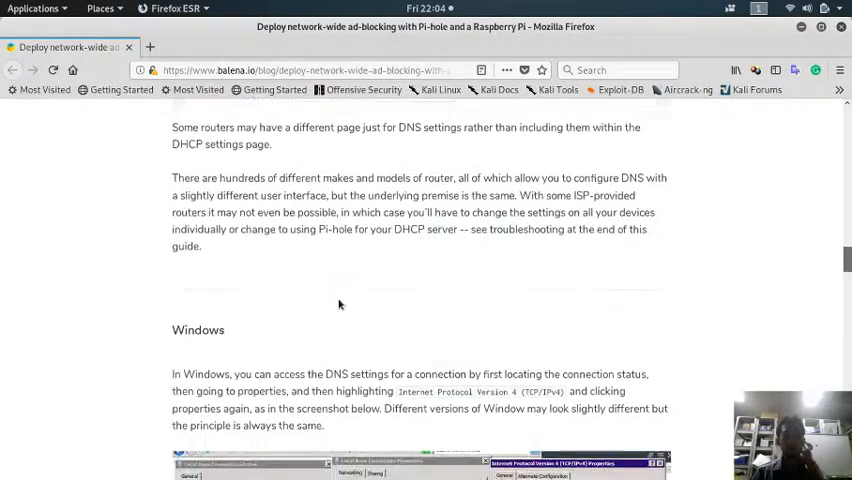
scroll("down", 3)
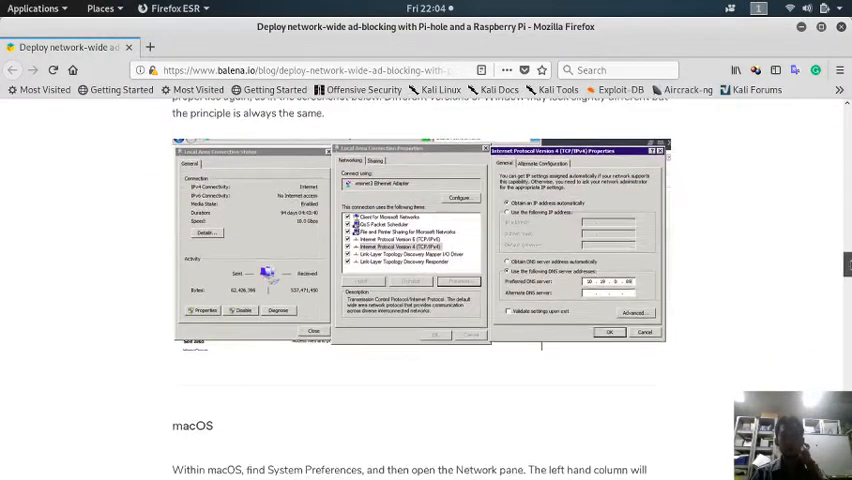
scroll("down", 3)
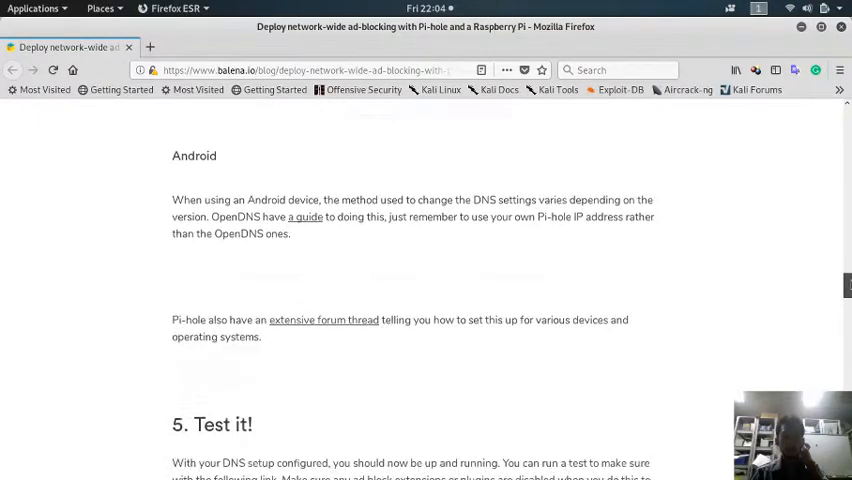
scroll("down", 3)
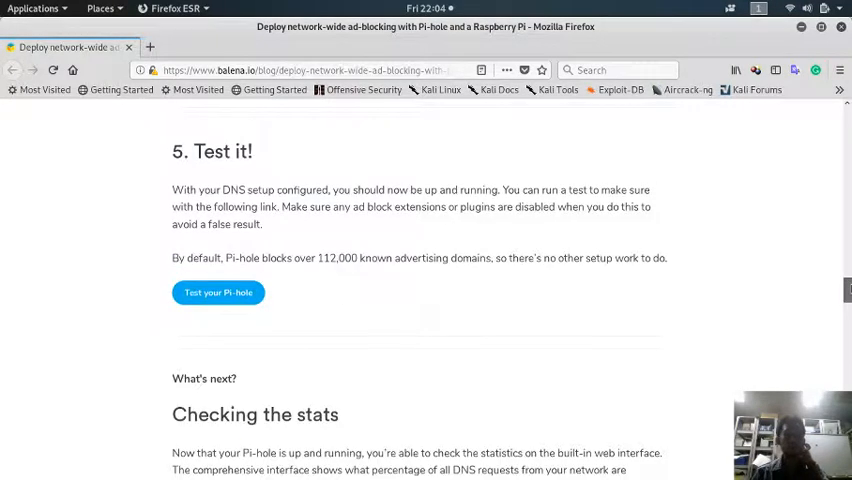
scroll("down", 3)
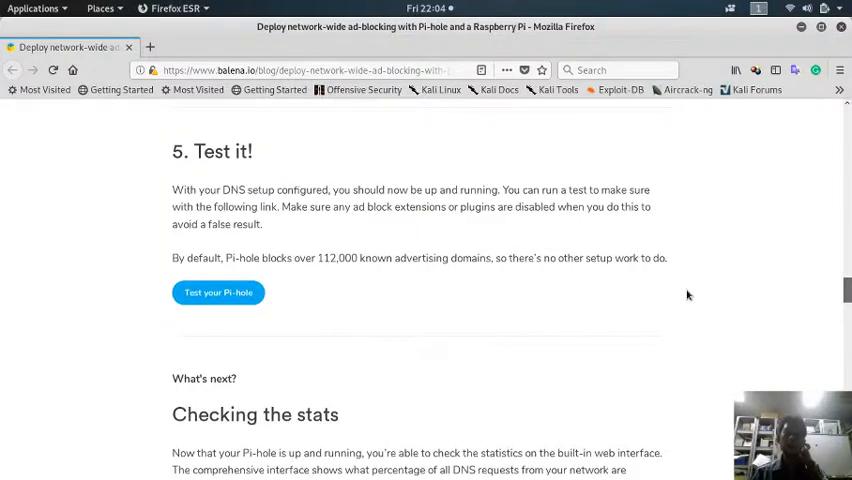
scroll("down", 3)
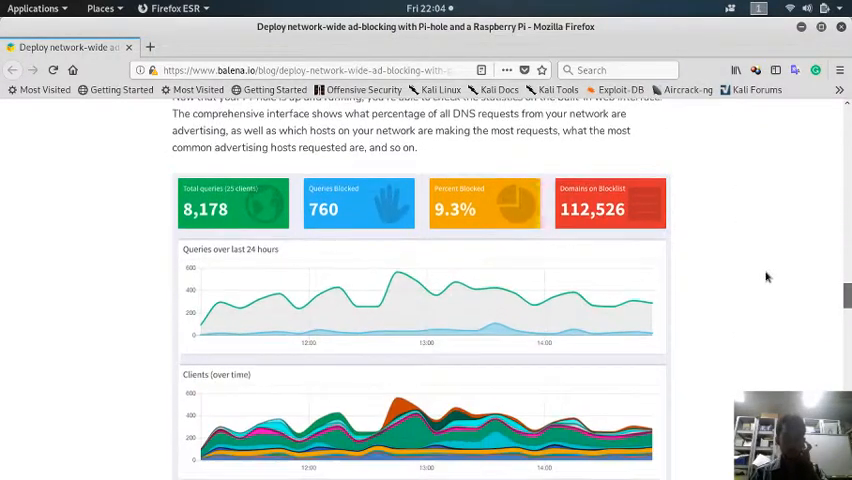
scroll("down", 3)
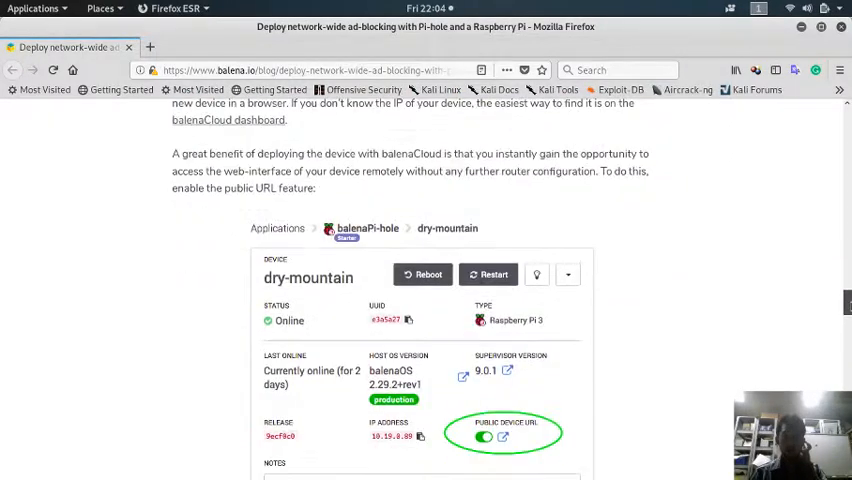
scroll("down", 3)
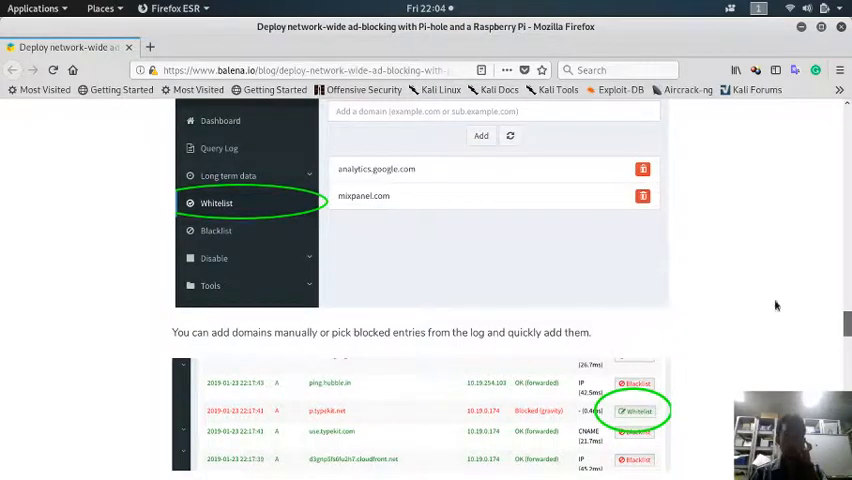
scroll("down", 3)
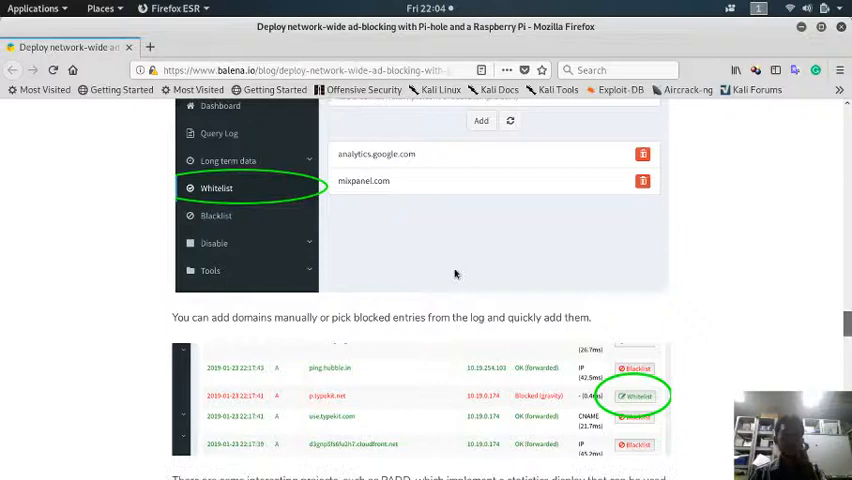
scroll("down", 3)
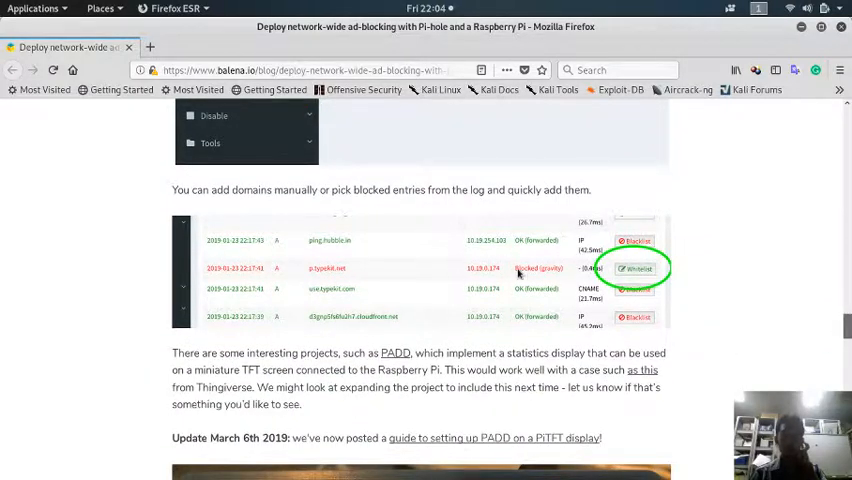
scroll("down", 3)
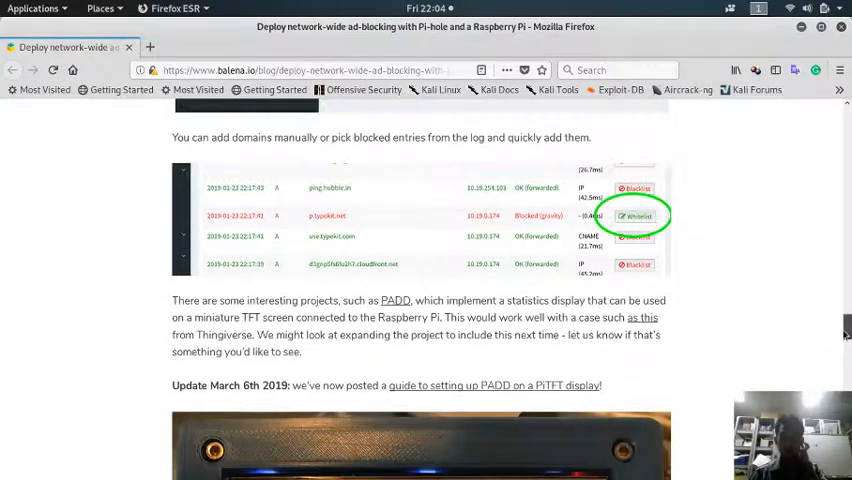
scroll("down", 3)
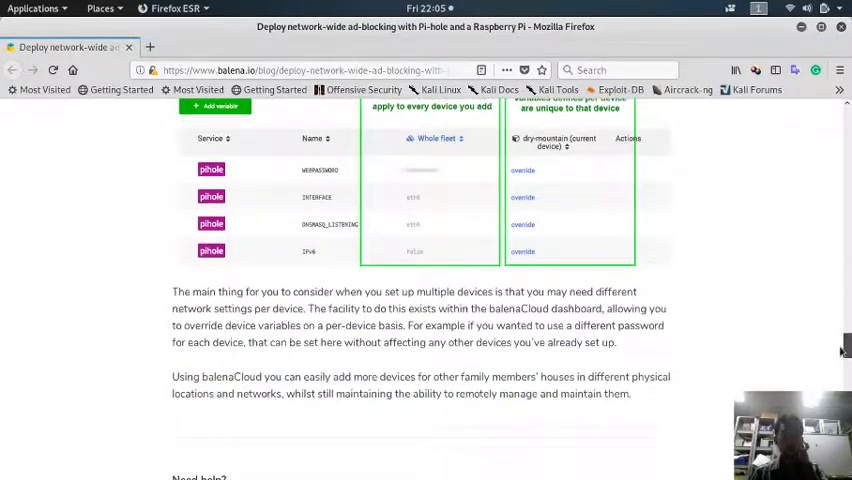
scroll("down", 3)
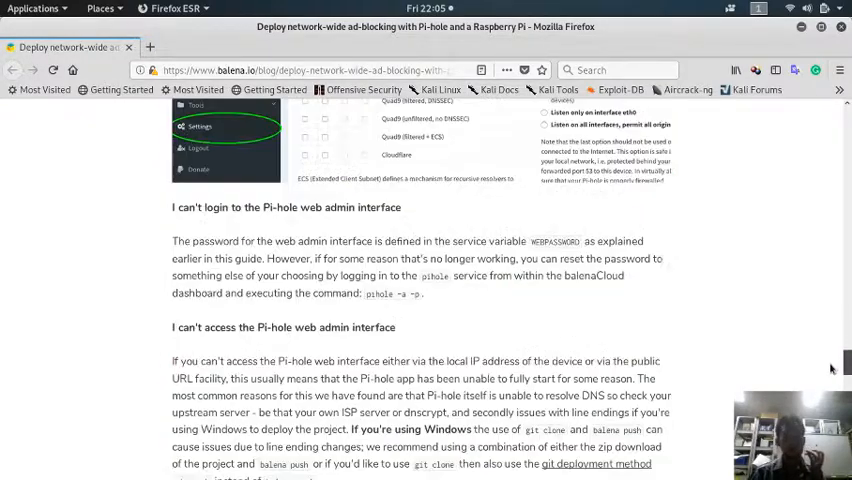
scroll("down", 3)
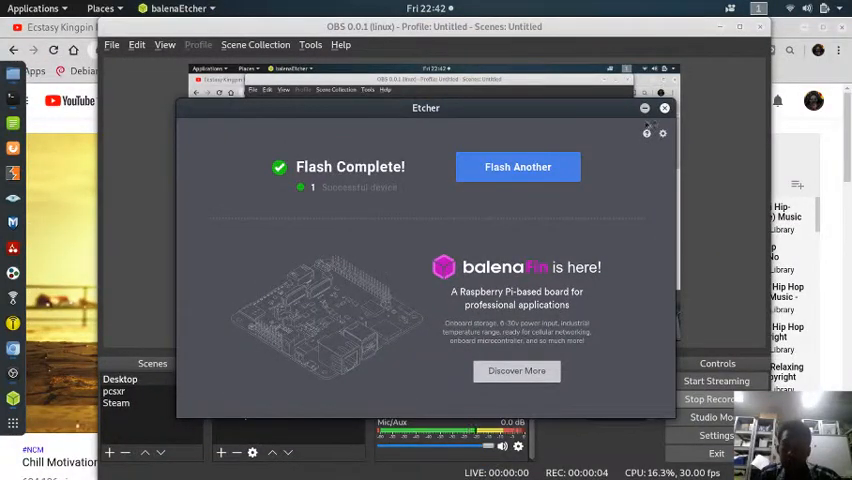
- Let the flash reach Flash Complete, then search the desktop for the Disks tool
left_click_drag(424, 108, 402, 122)
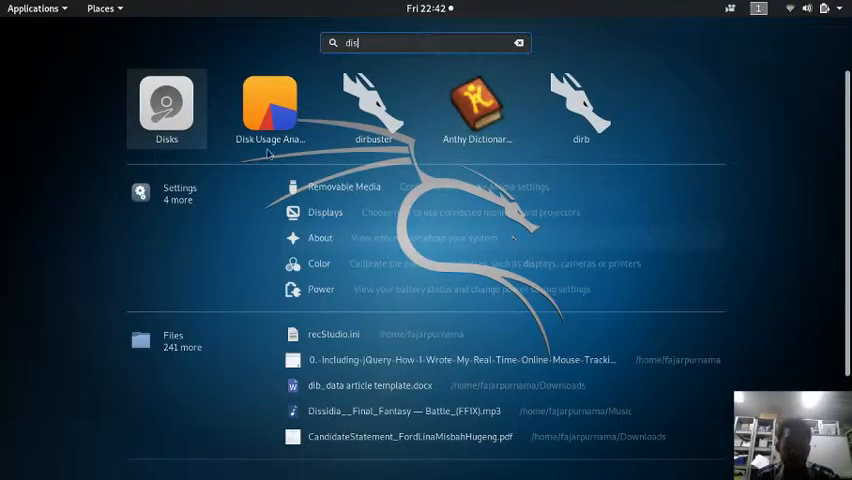
mouse_move(220, 168)
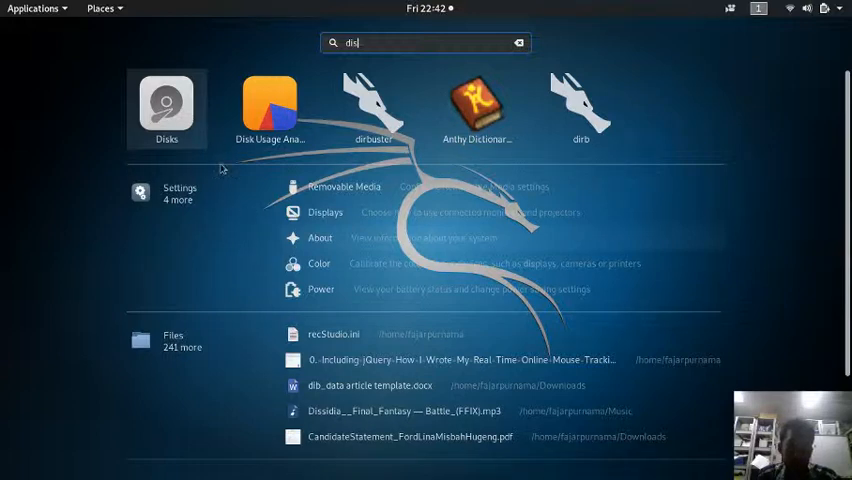
mouse_move(352, 250)
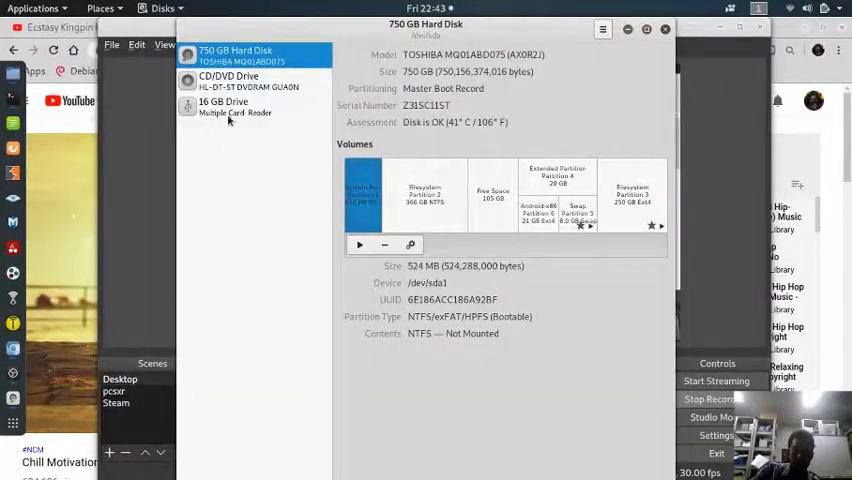
- Inspect the 16 GB card reader's partitions in Disks, then view the CD/DVD drive's details
left_click(224, 106)
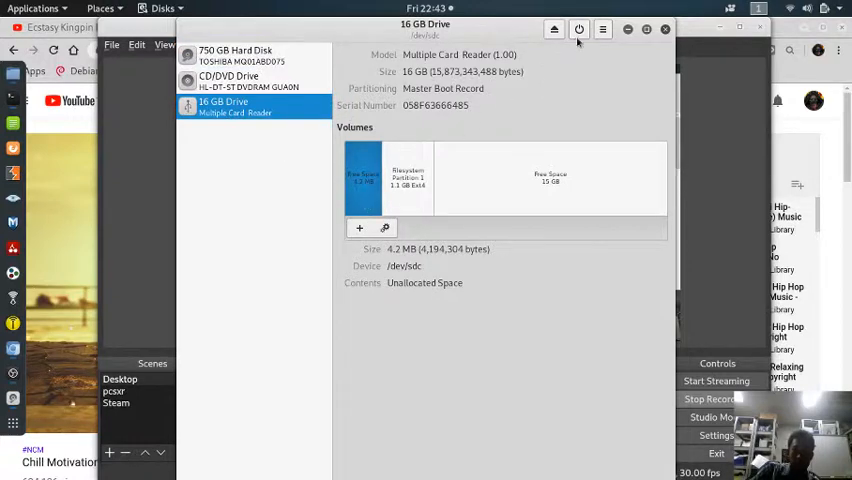
left_click(230, 80)
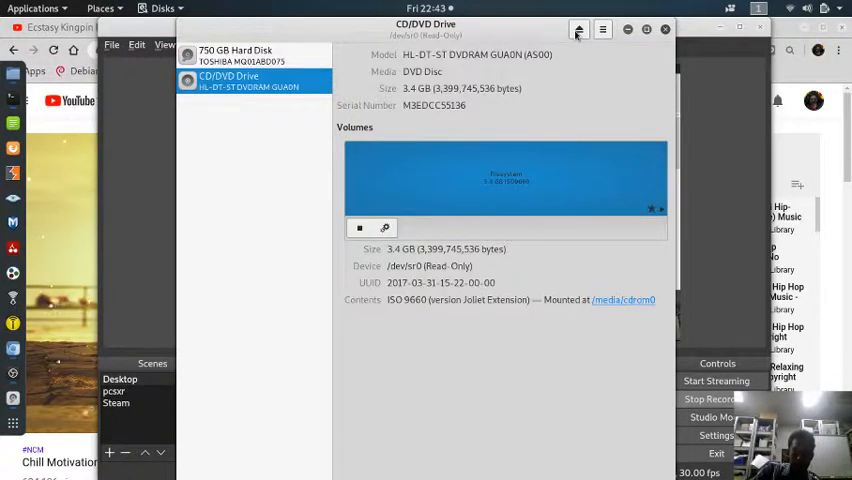
mouse_move(620, 232)
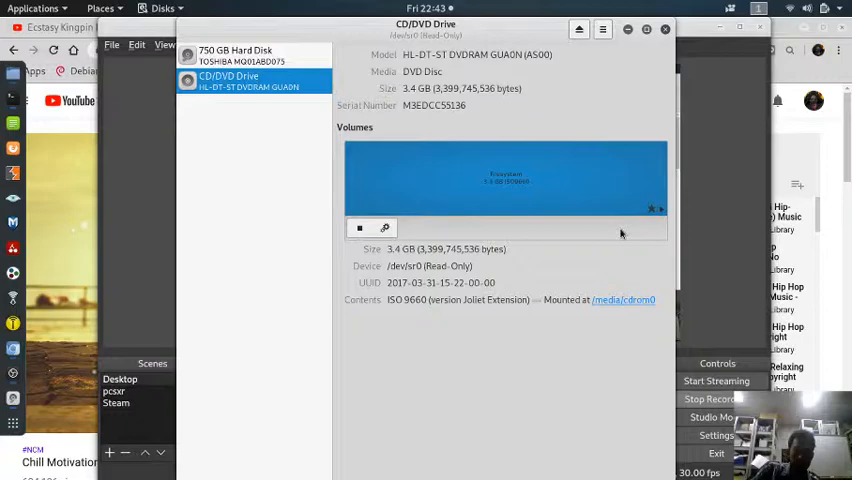